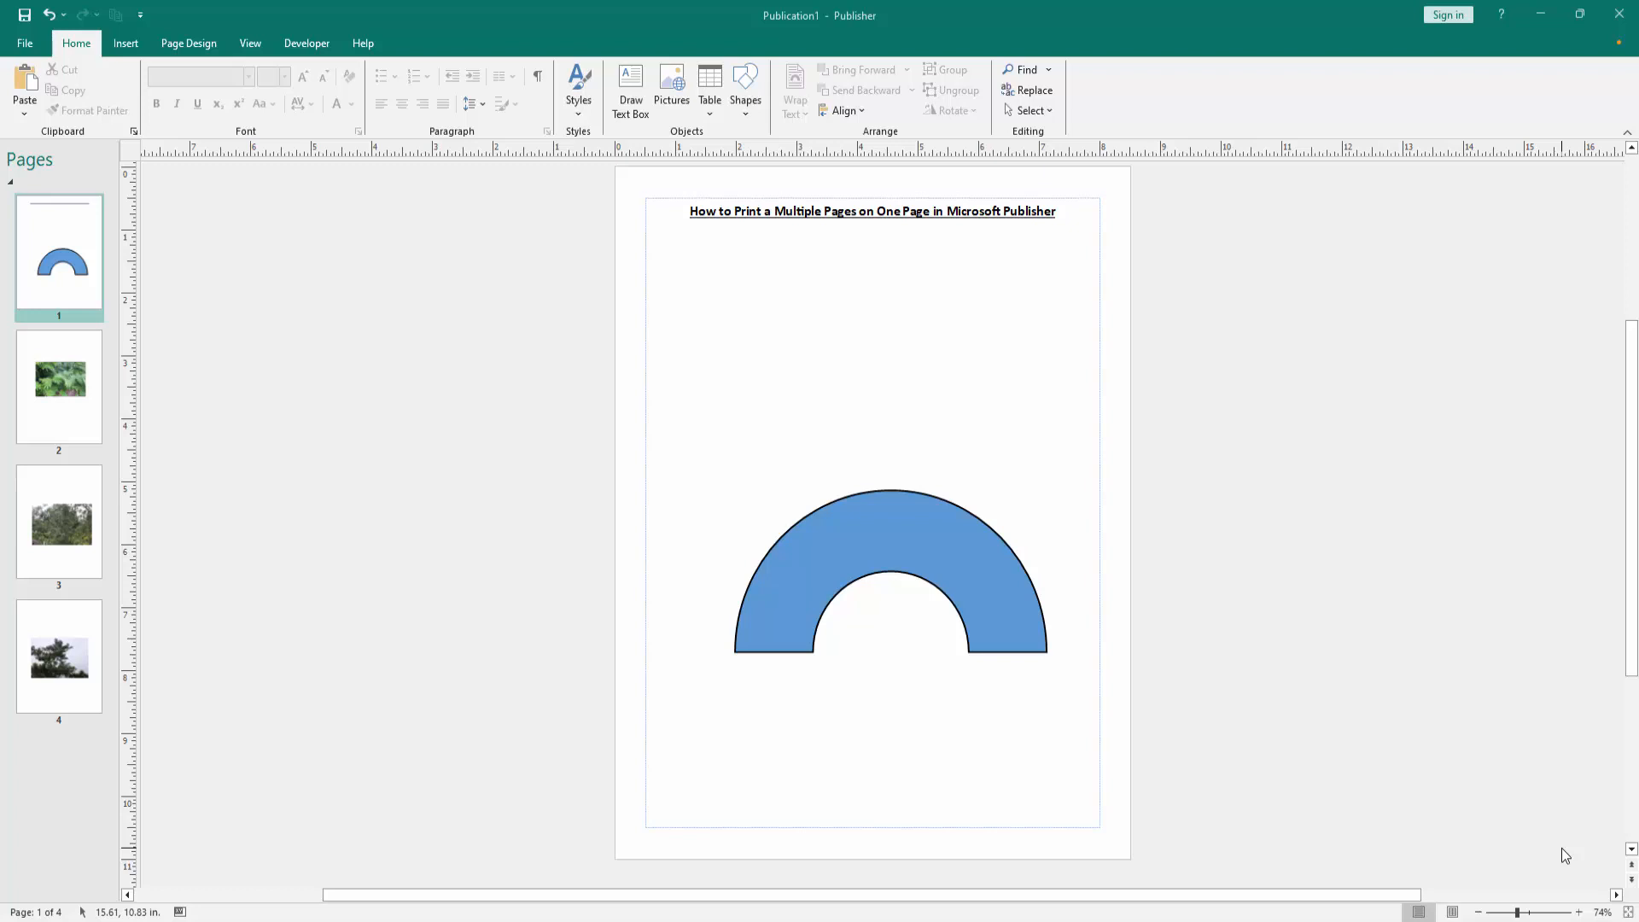
Step: Select the blue arch shape, then view pages 2, 4, 1 and return to page 2's fern photo
click(890, 569)
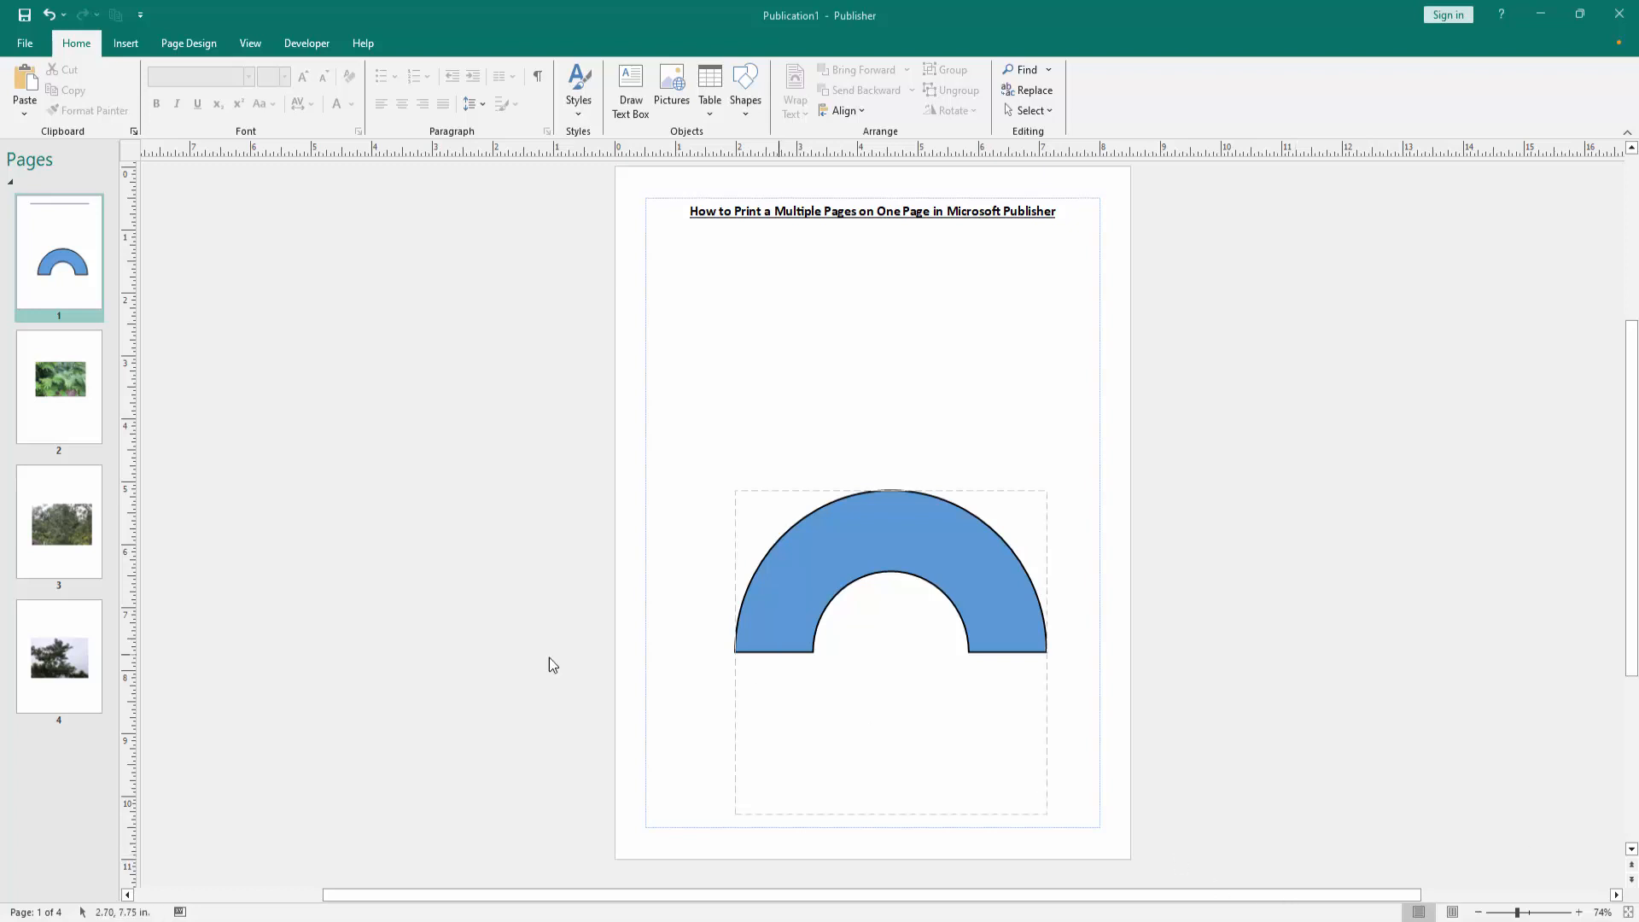
click(59, 387)
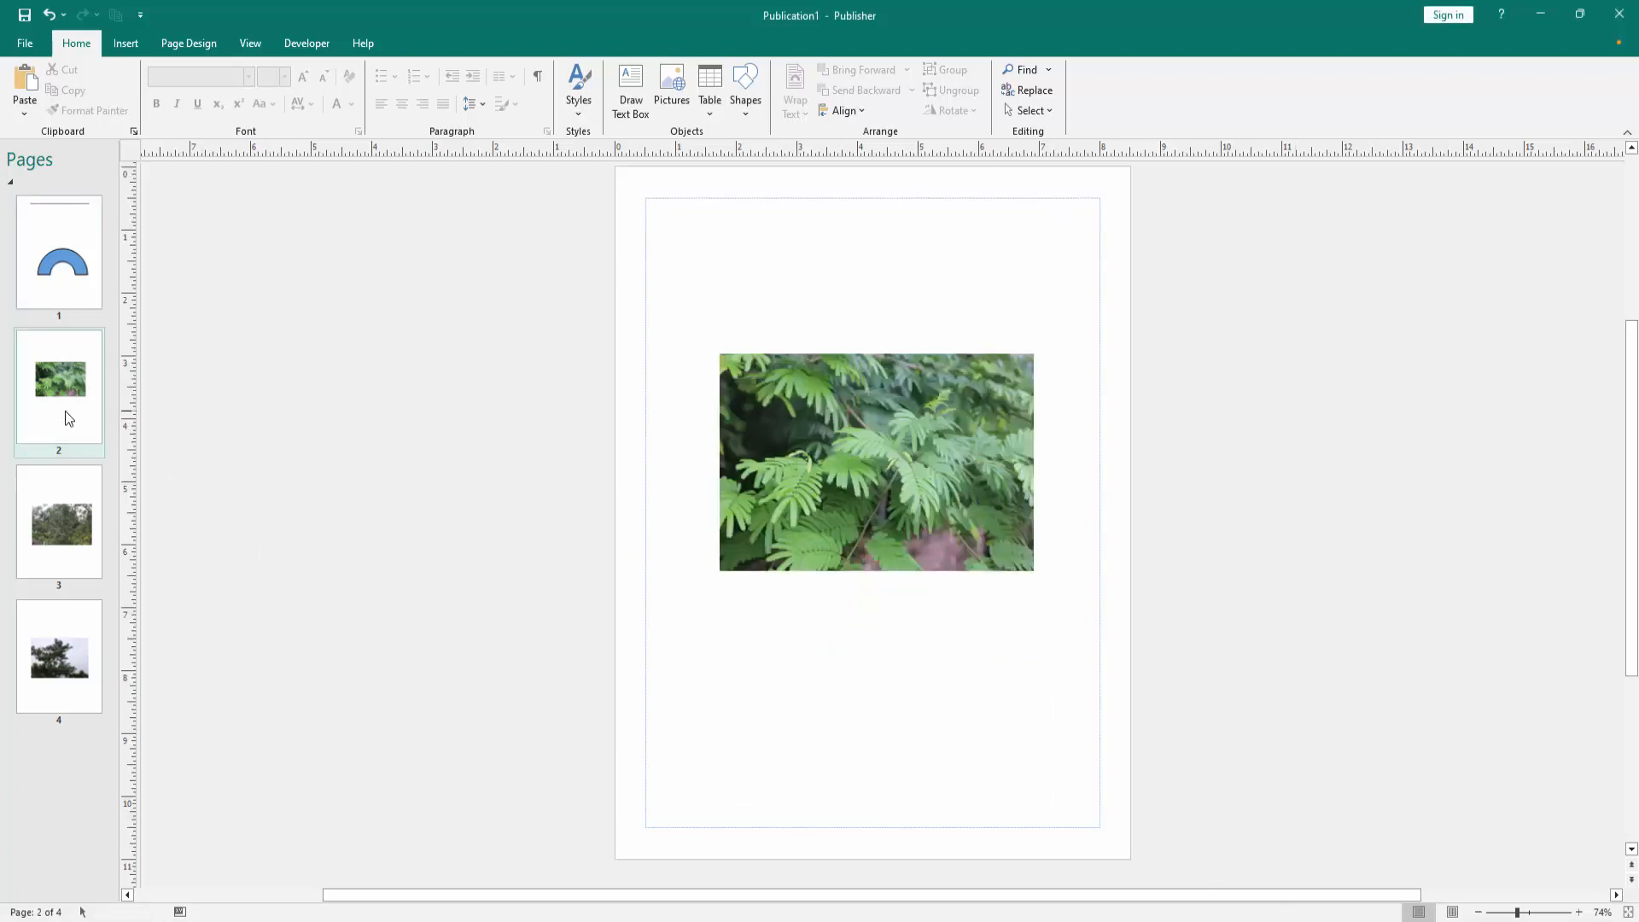
click(59, 656)
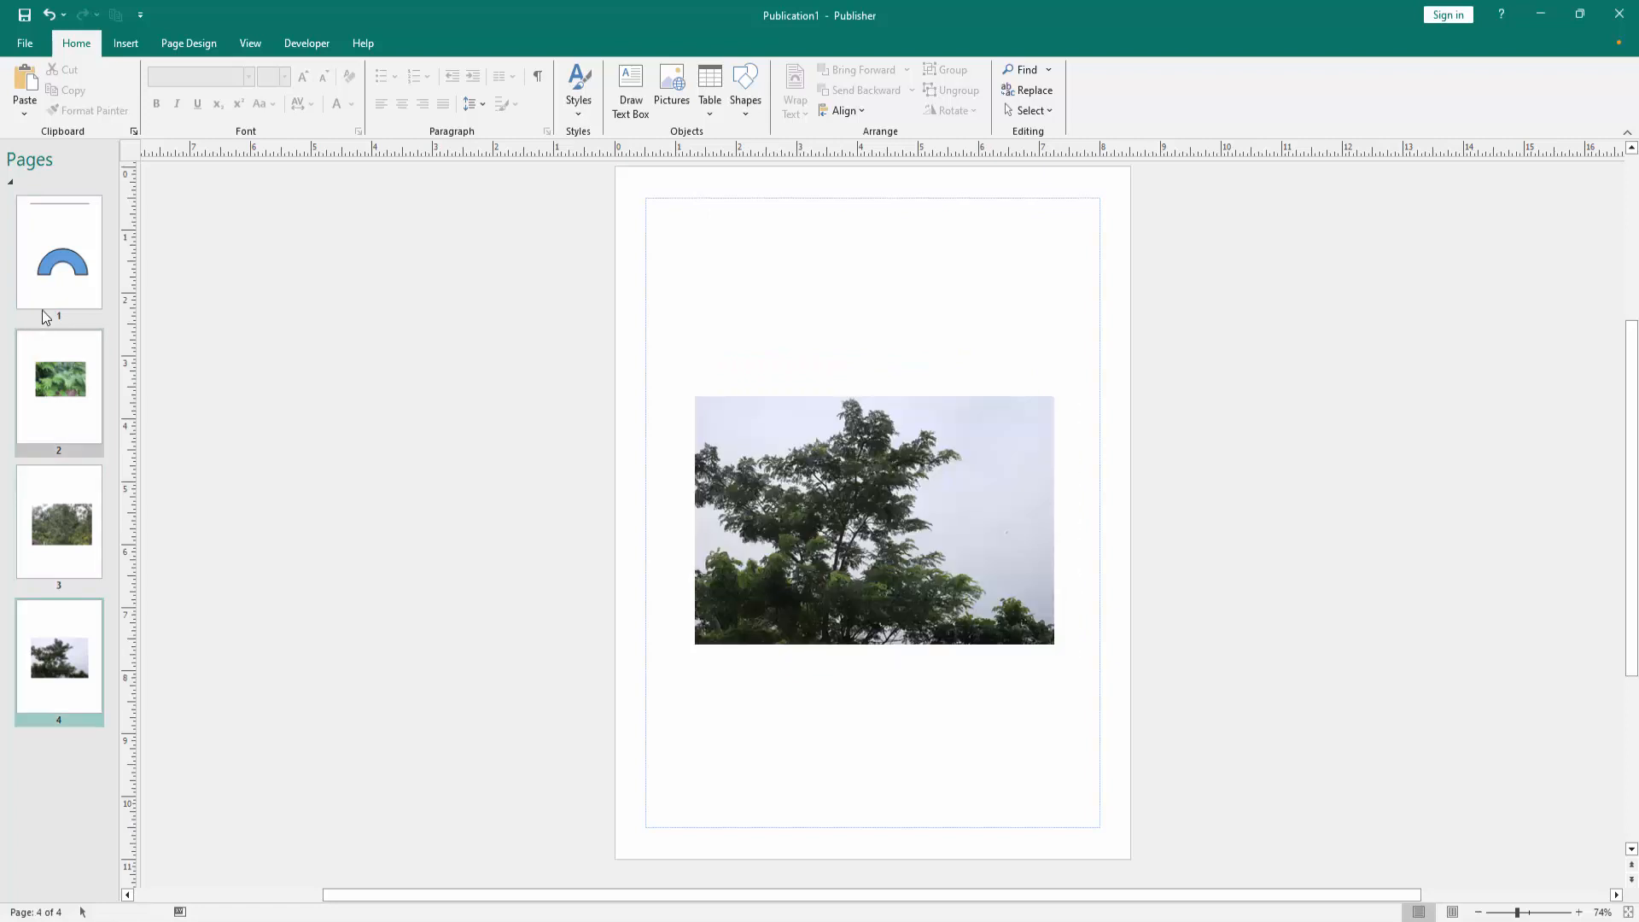
click(58, 251)
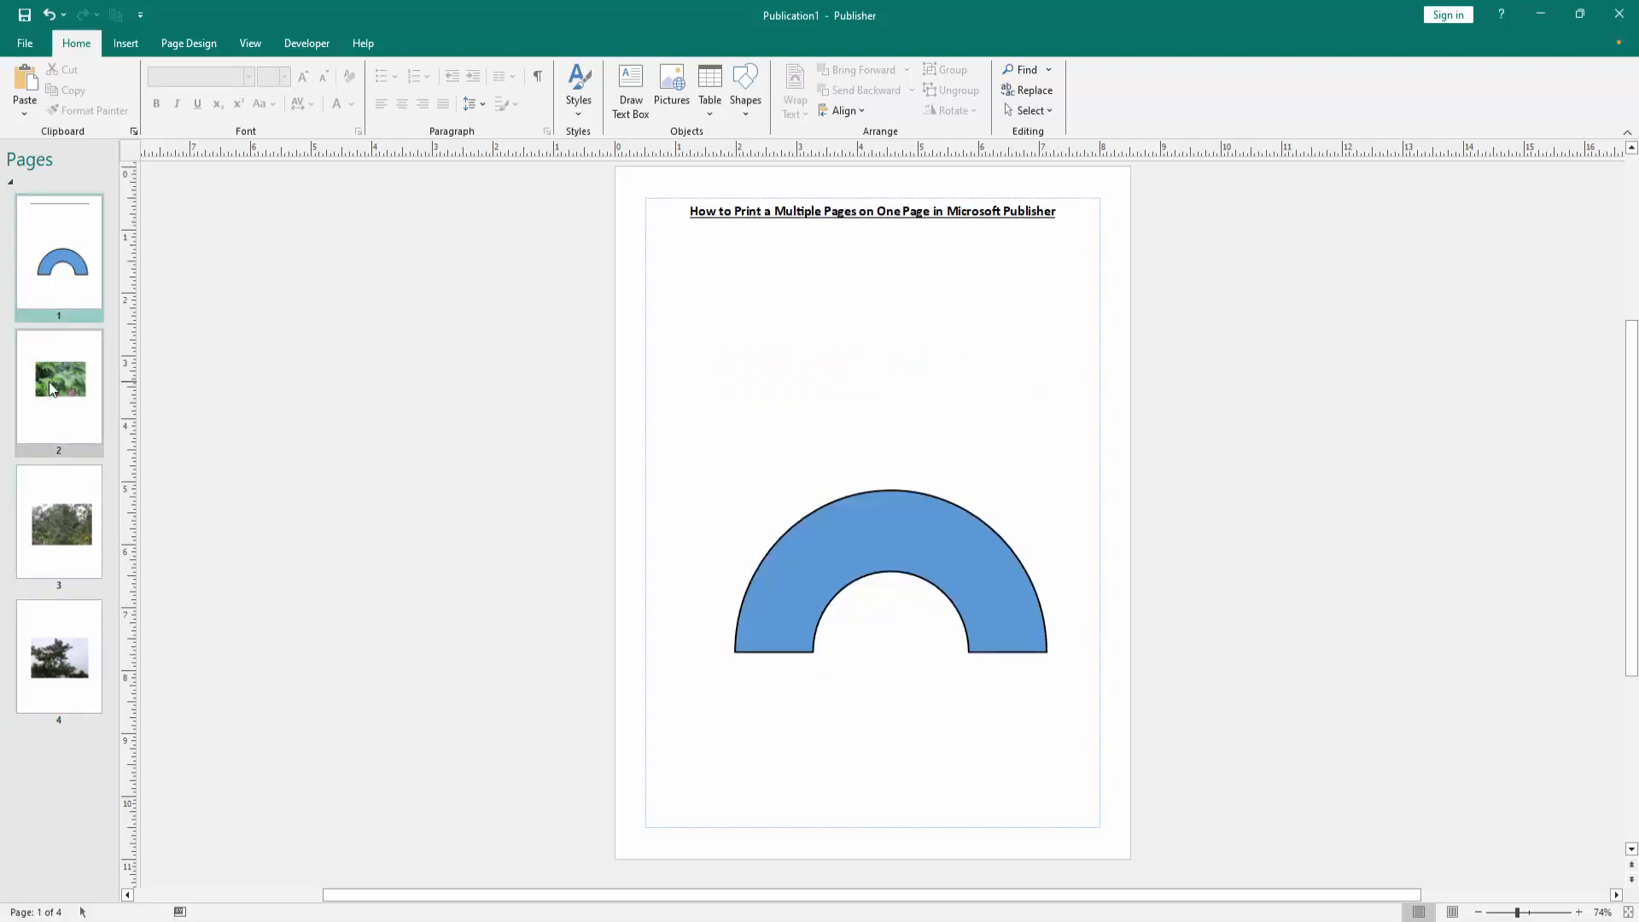
click(59, 392)
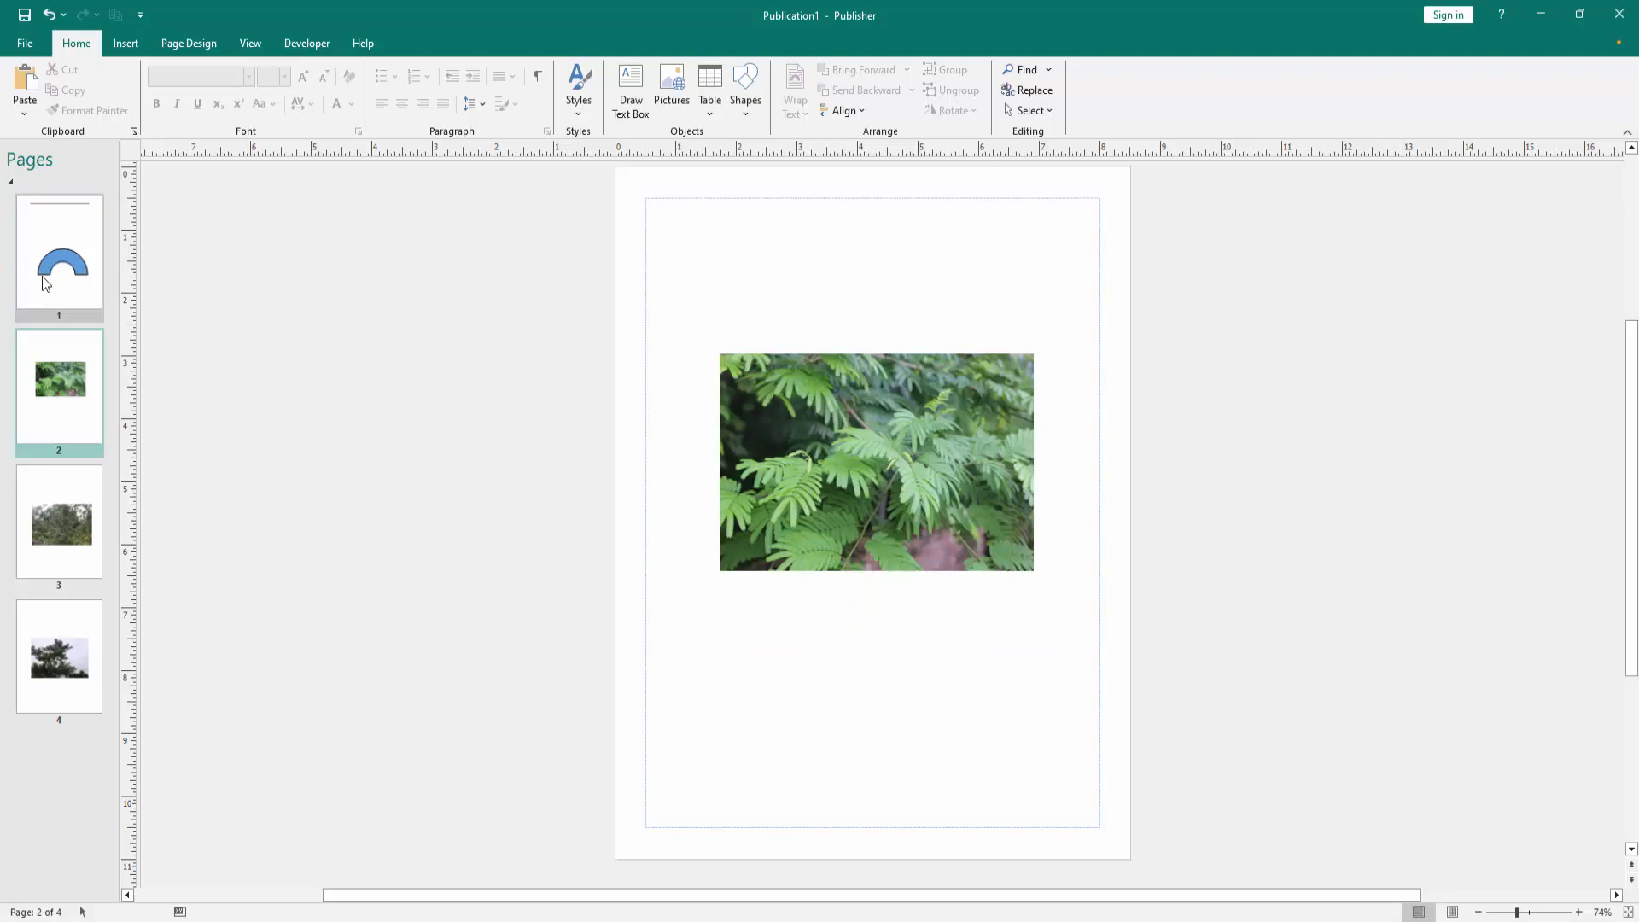
Step: Open the File menu's Print settings and preview for pages 1–4
click(24, 43)
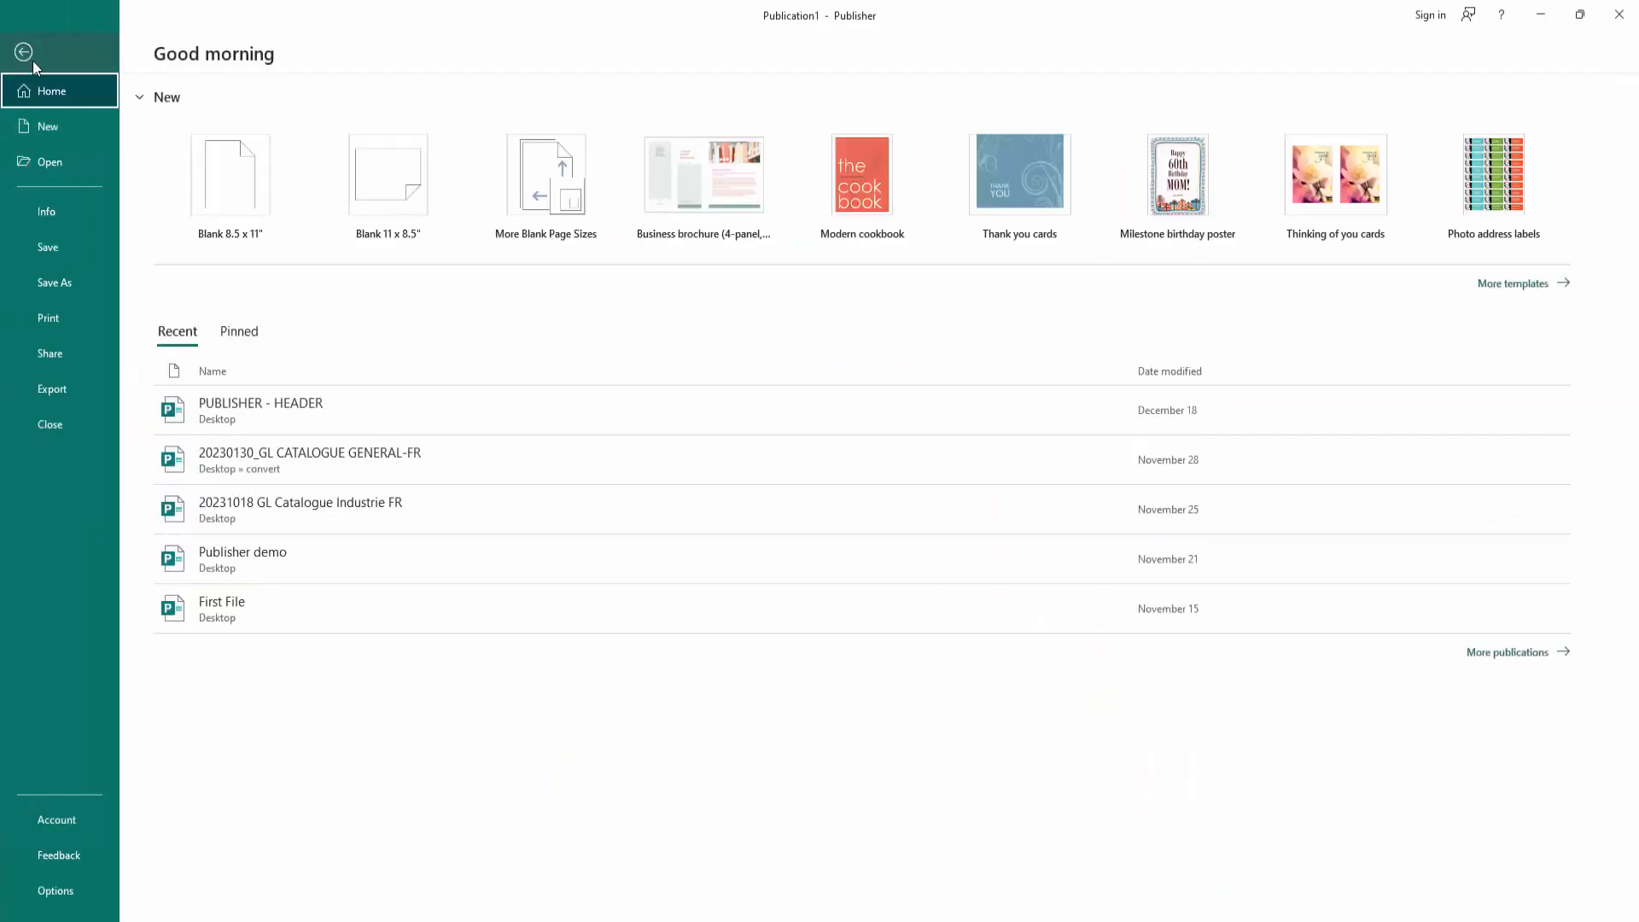
click(48, 317)
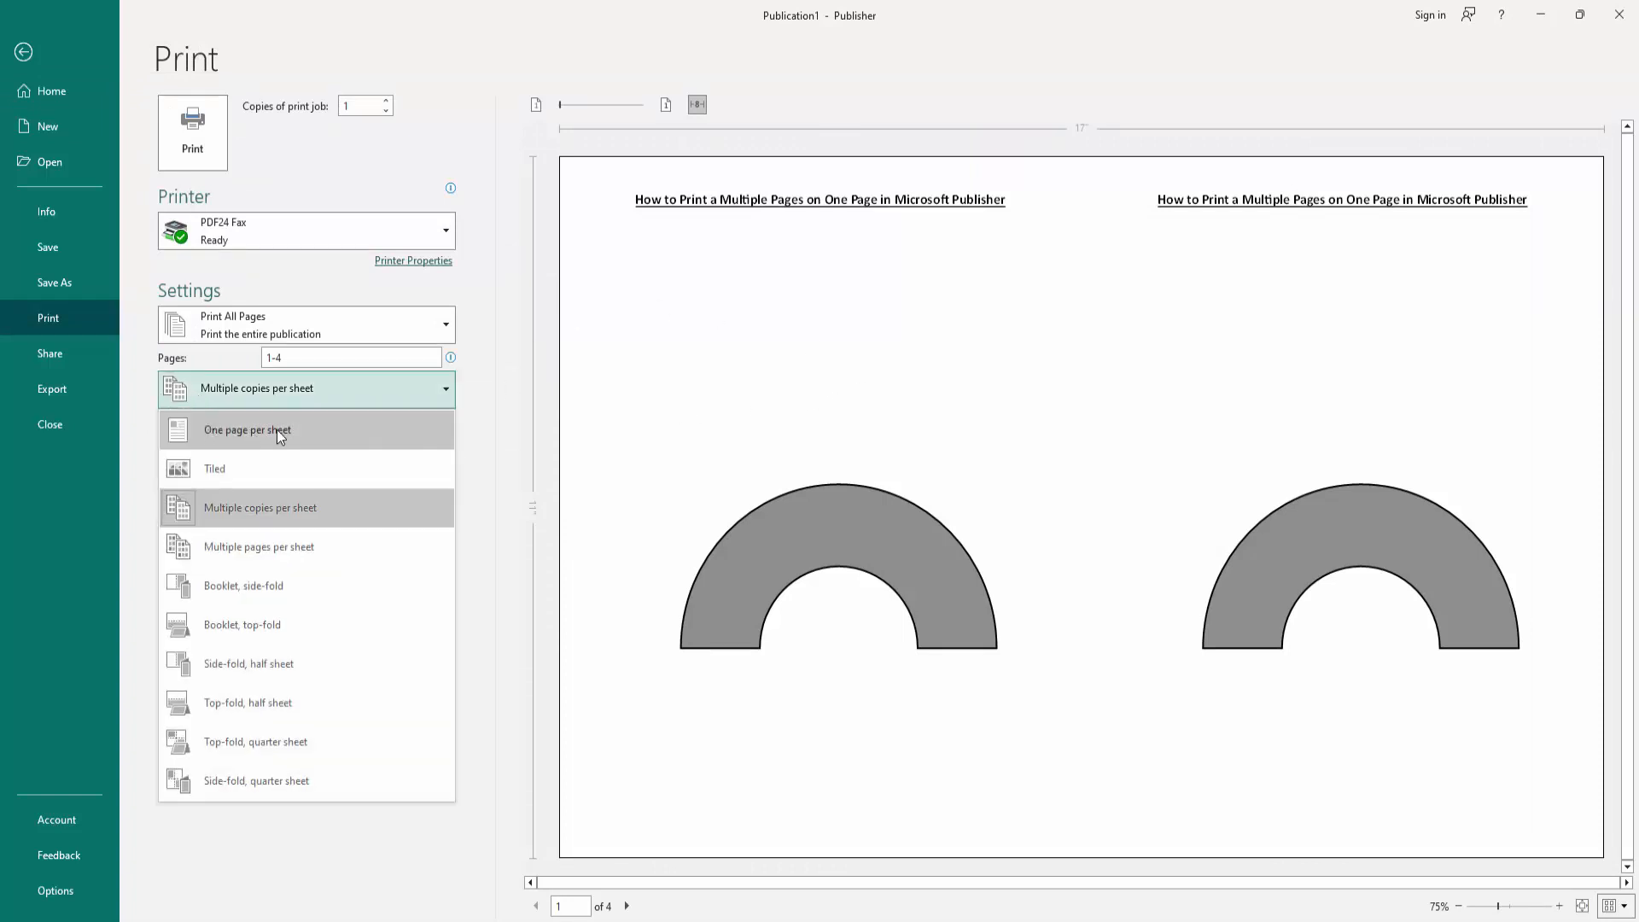
mouse_move(282, 552)
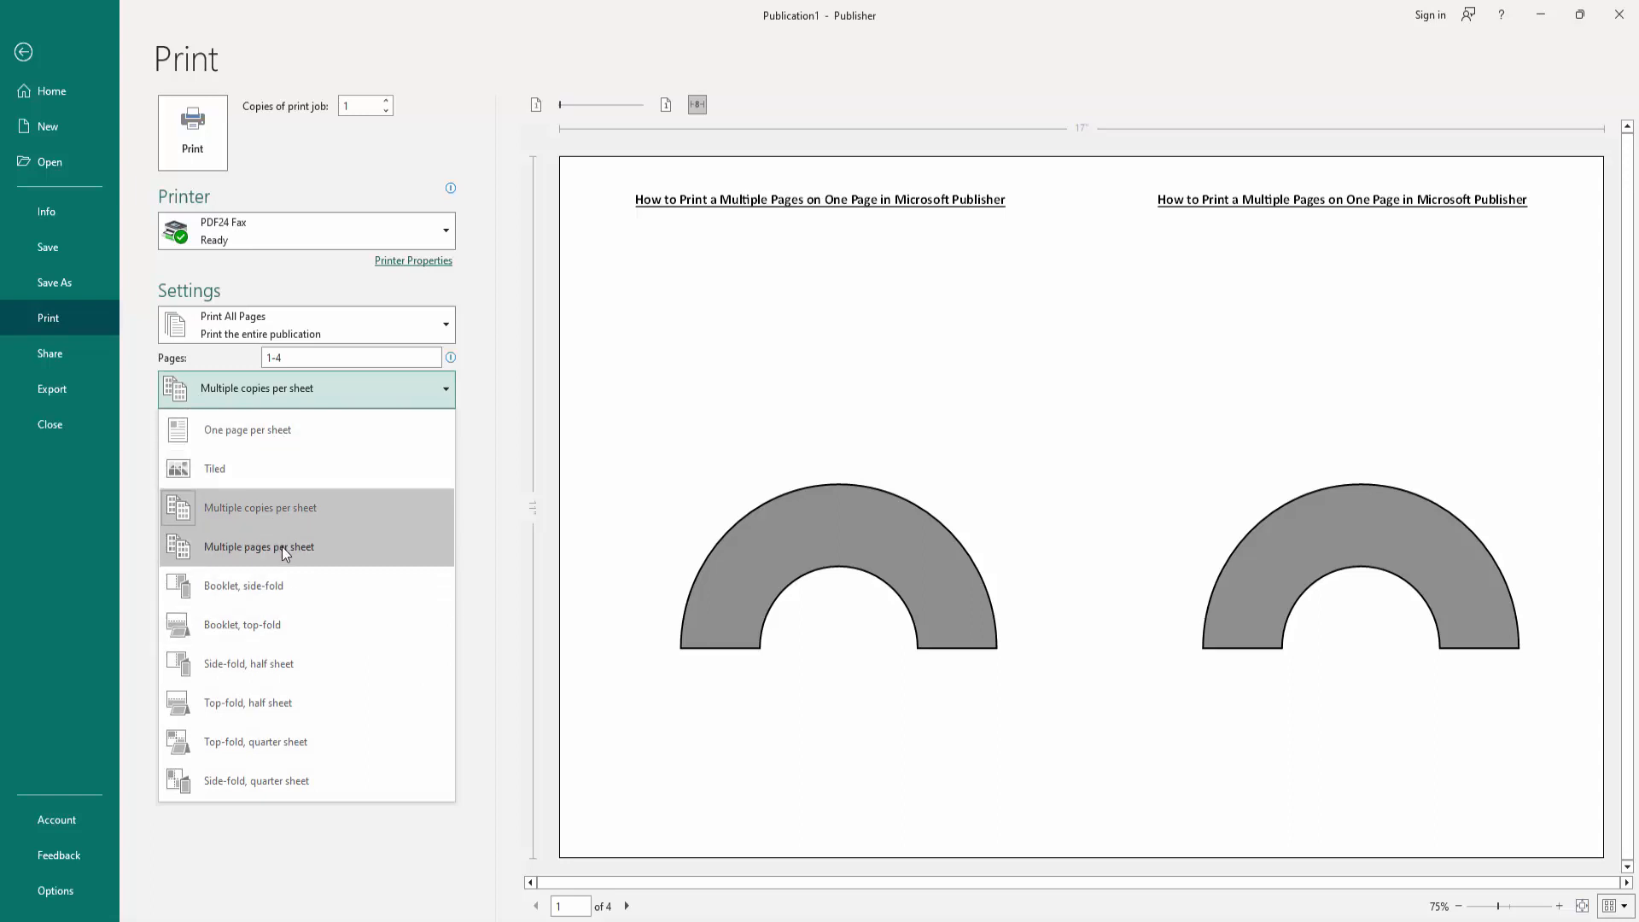
Step: Set printing to multiple pages per sheet in Composite RGB, print, and return to the publication
click(260, 546)
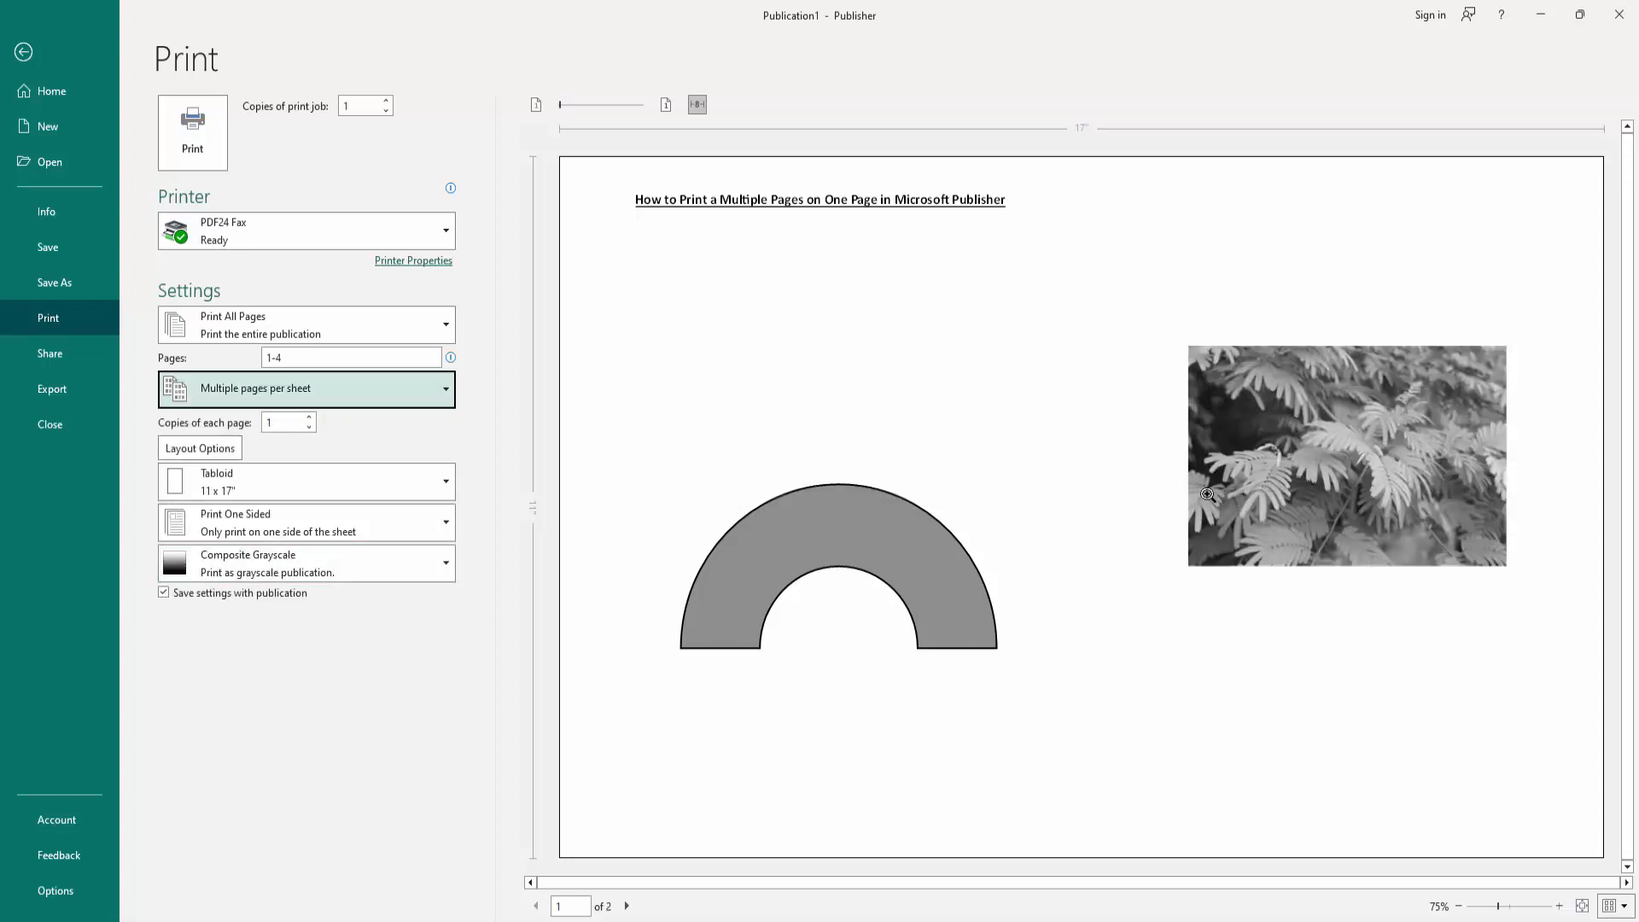
click(305, 563)
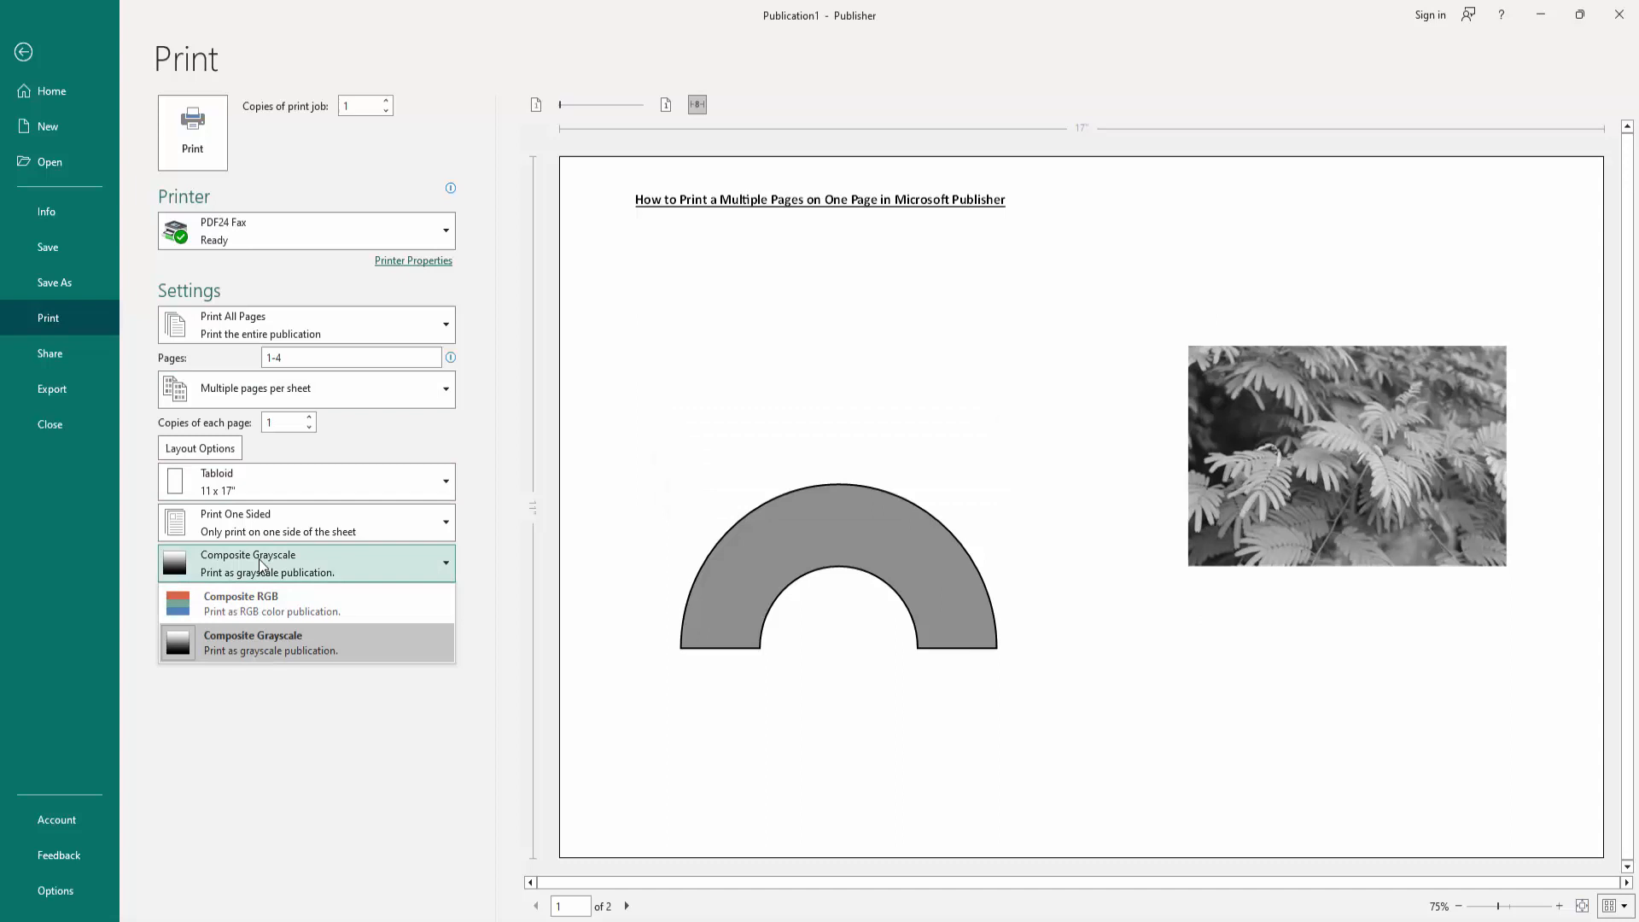
click(251, 642)
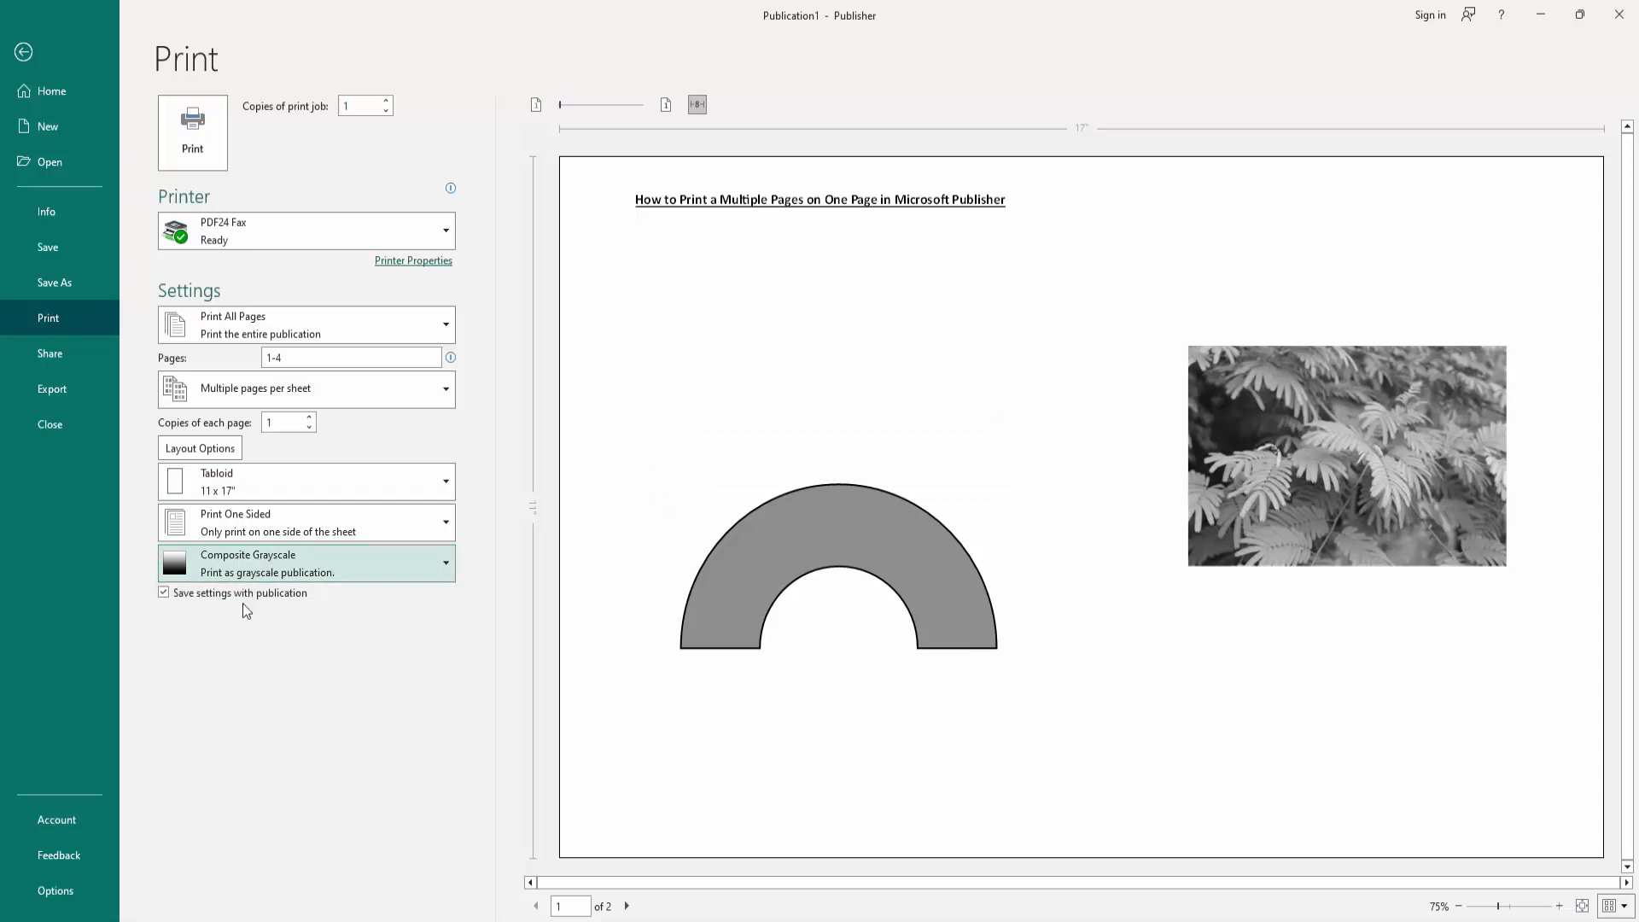
click(305, 562)
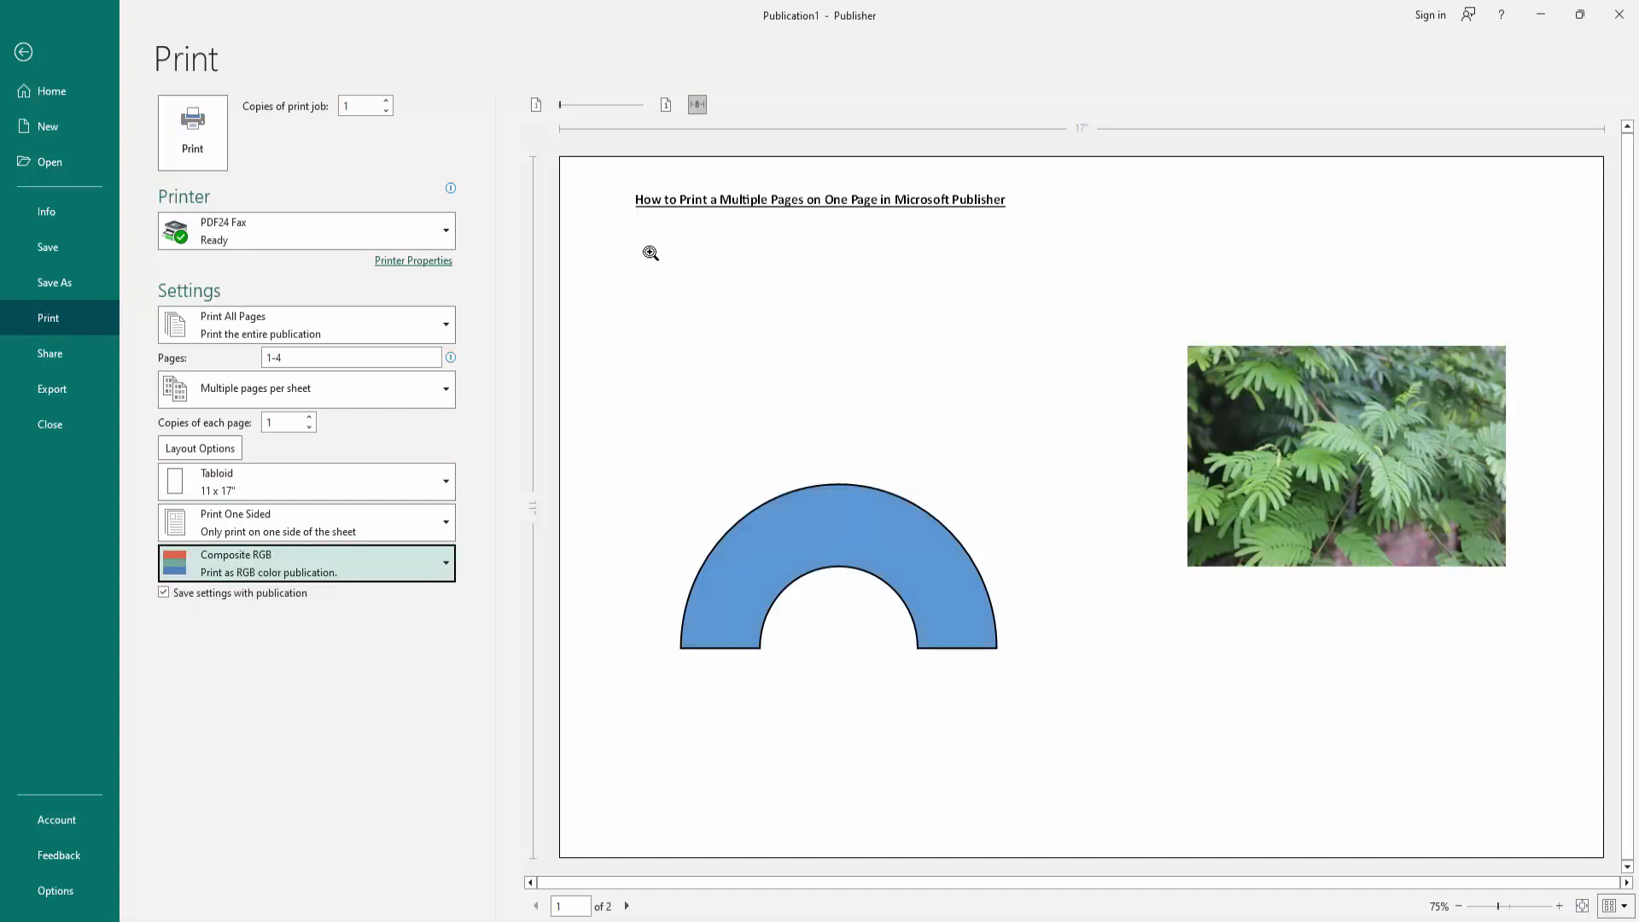
mouse_move(825, 233)
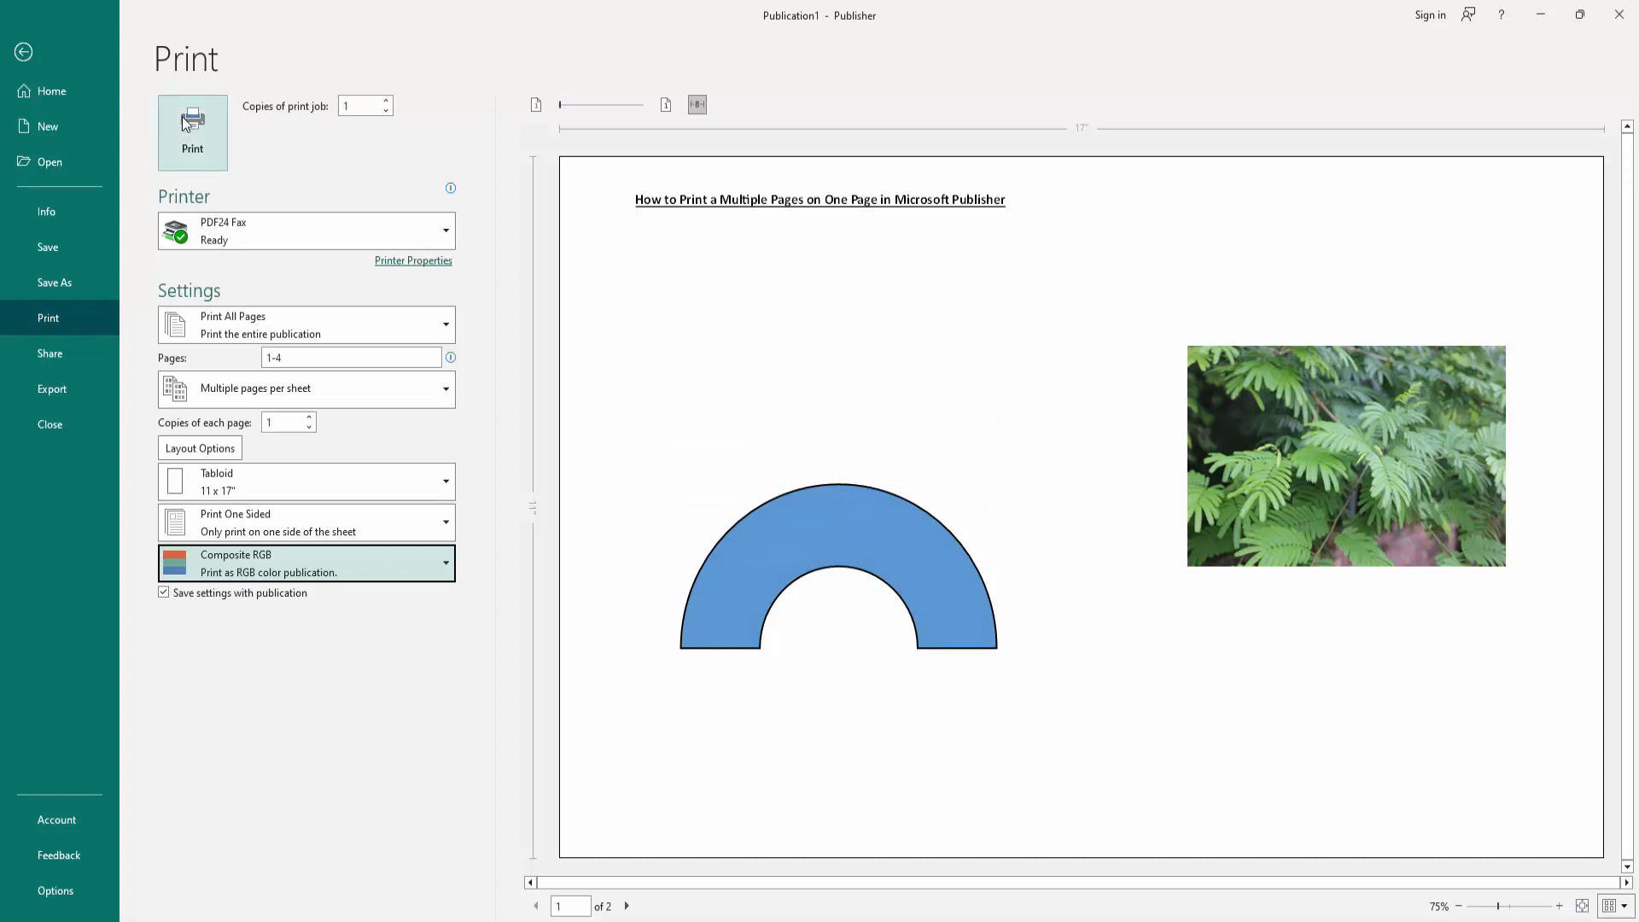
mouse_move(728, 382)
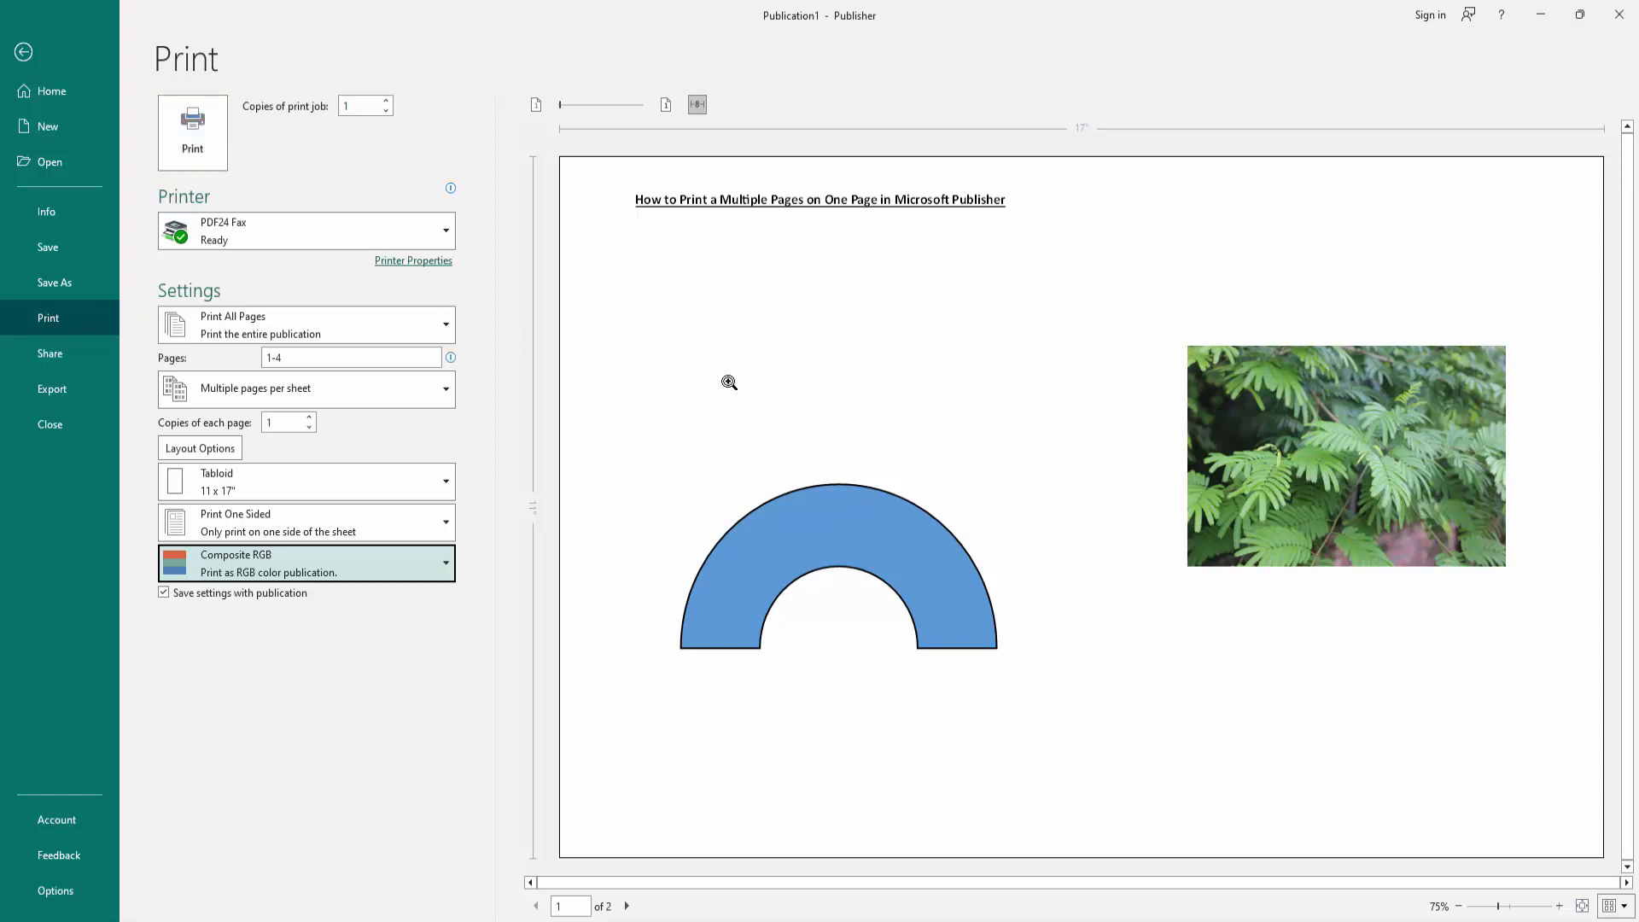
click(24, 52)
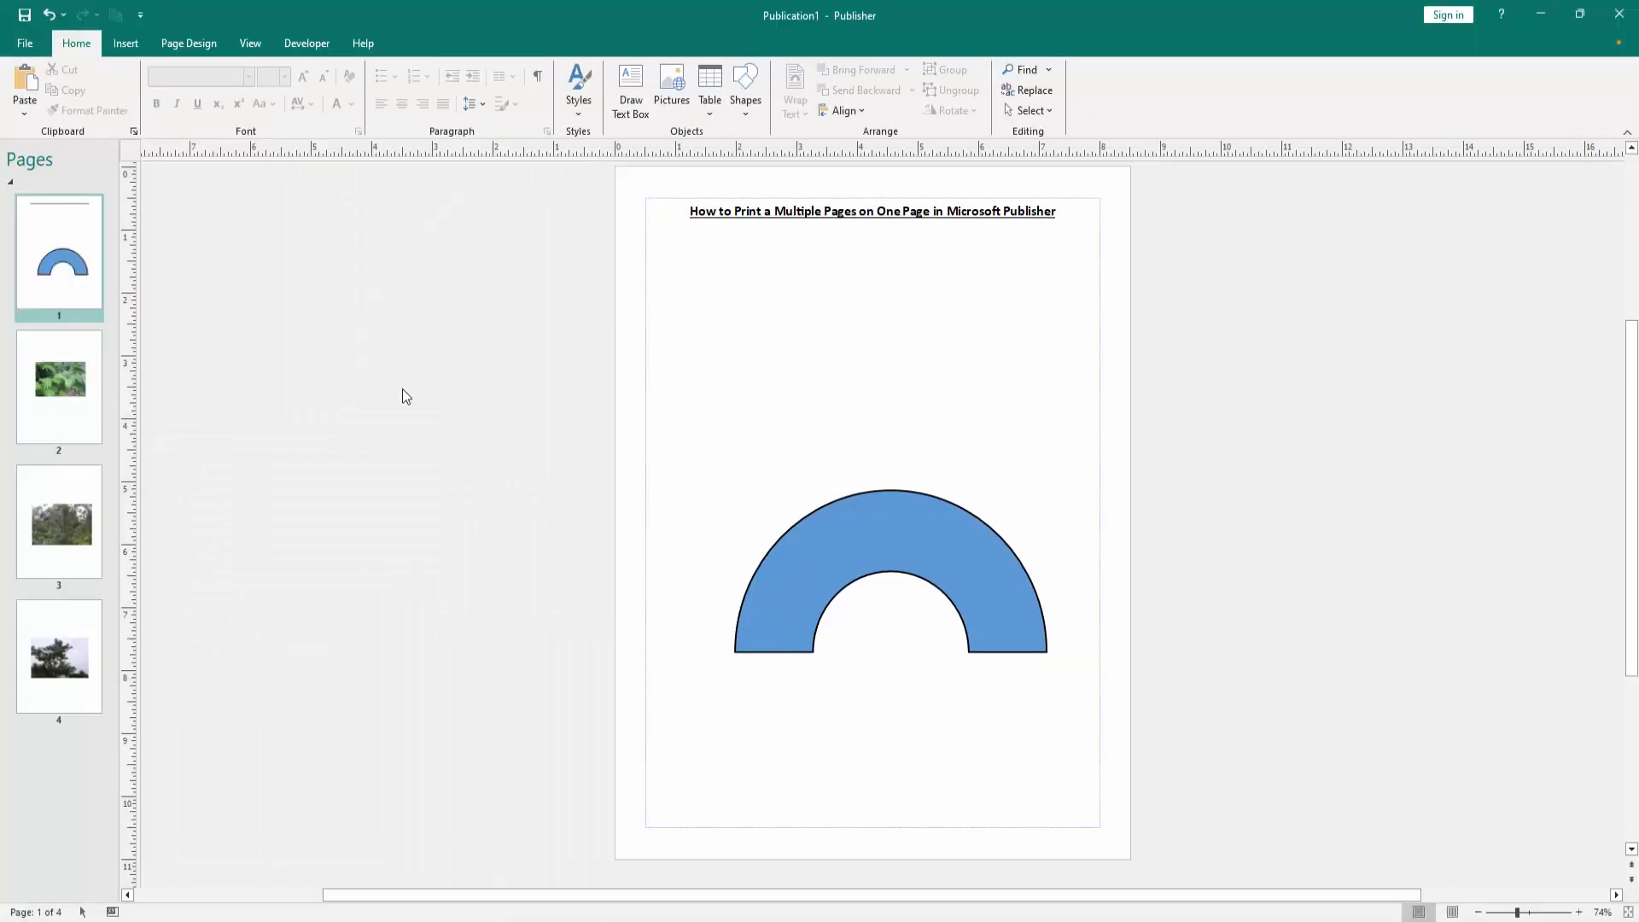
click(59, 387)
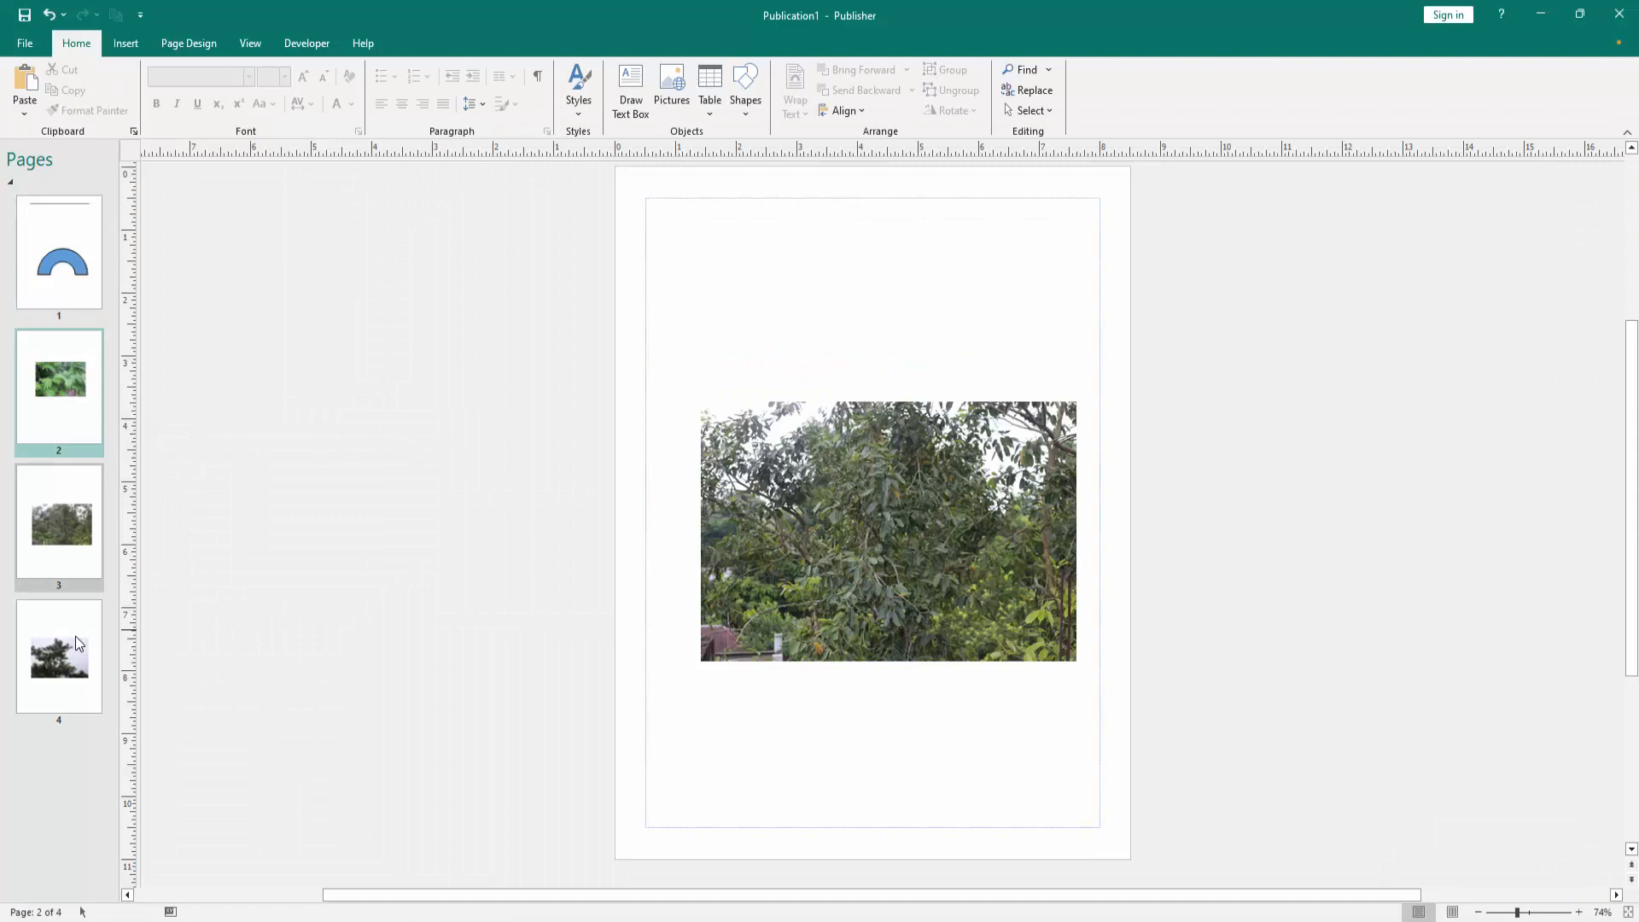
click(59, 253)
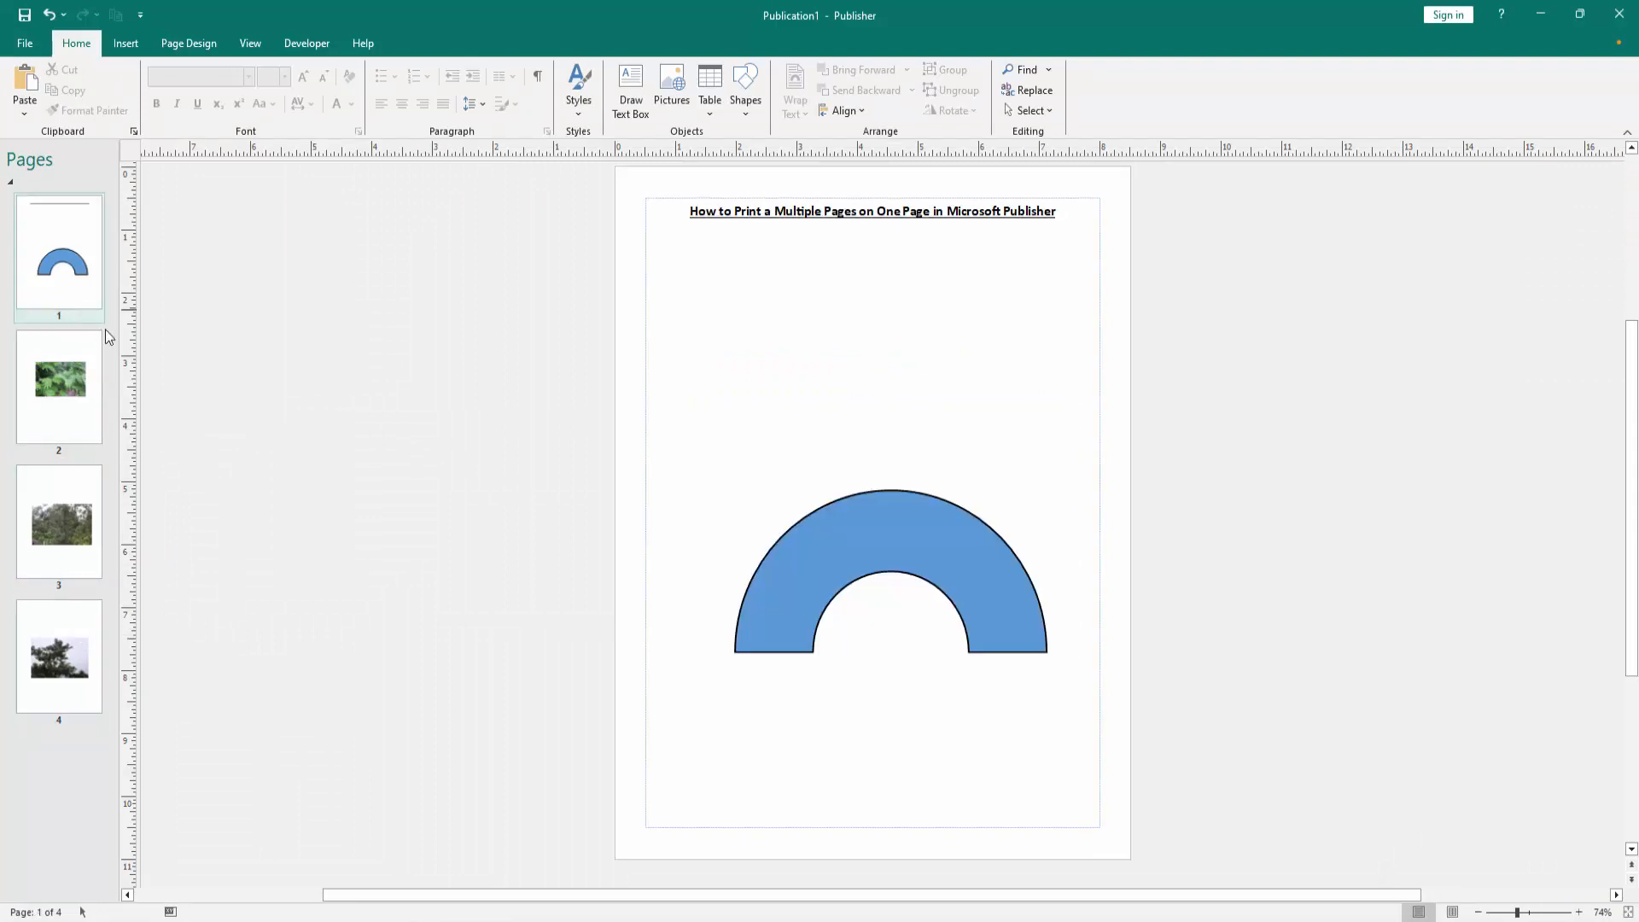